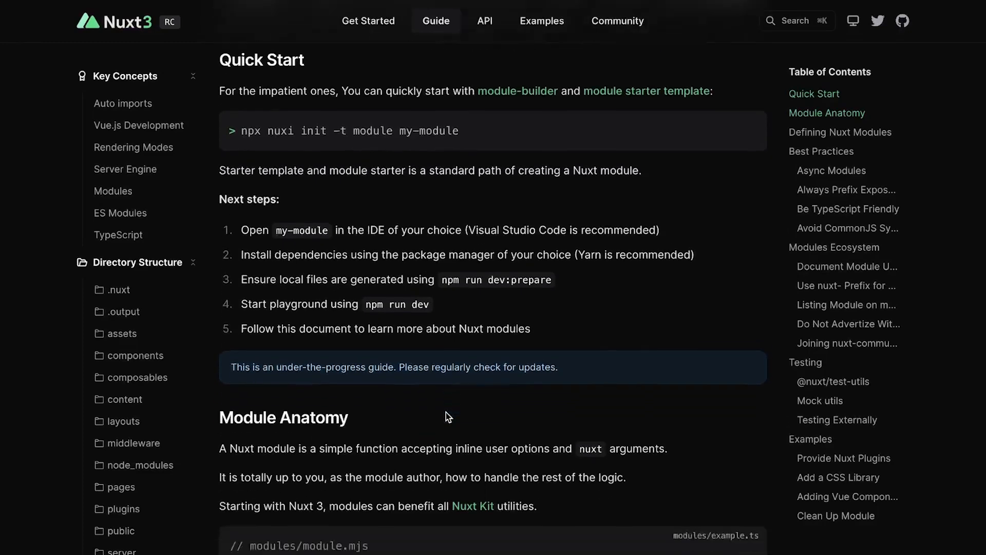
- Browse from the Modules guide into the Nuxt Kit utilities reference (addComponent, addPlugin, addTemplate)
{"action": "scroll", "scroll_direction": "down", "scroll_amount": 3}
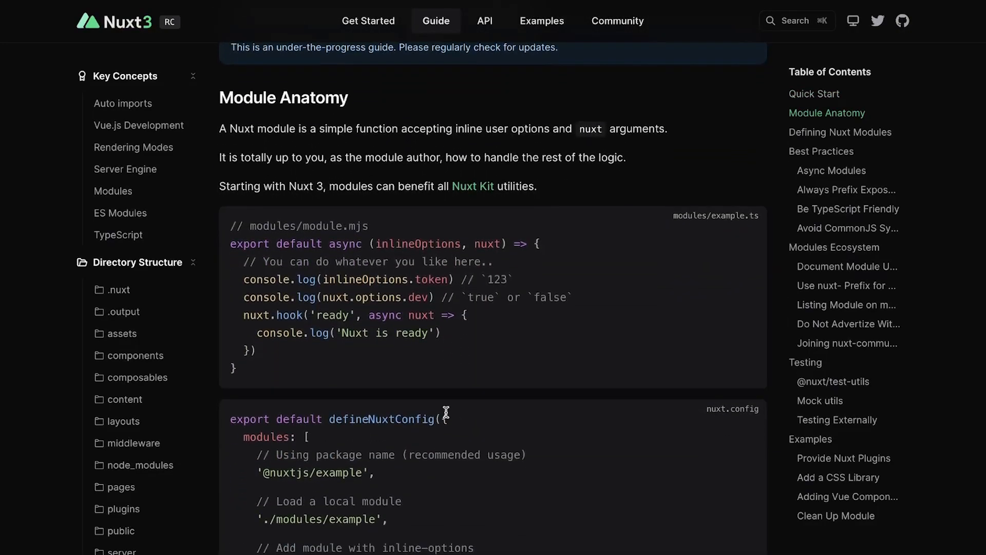
{"action": "left_click", "coordinate": [484, 20]}
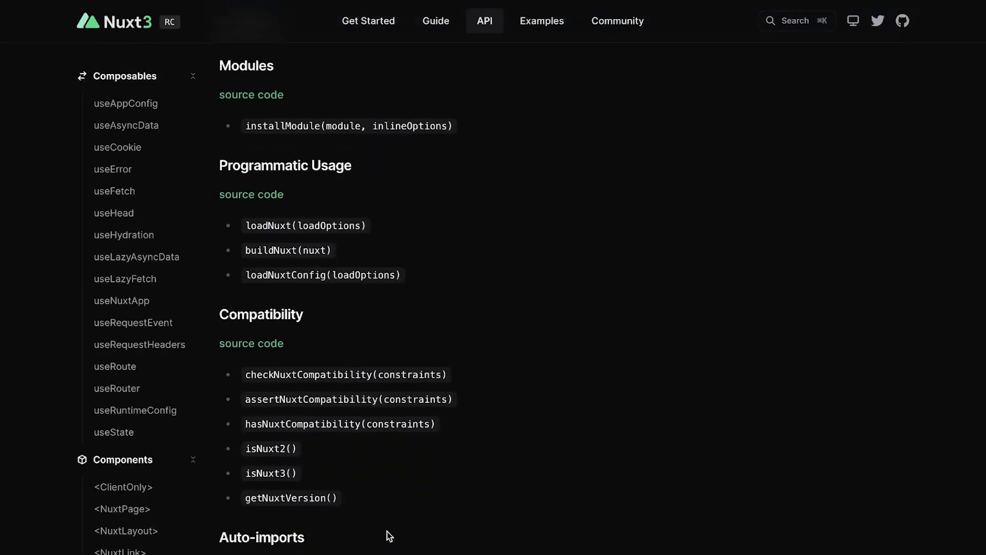
{"action": "scroll", "scroll_direction": "down", "scroll_amount": 3}
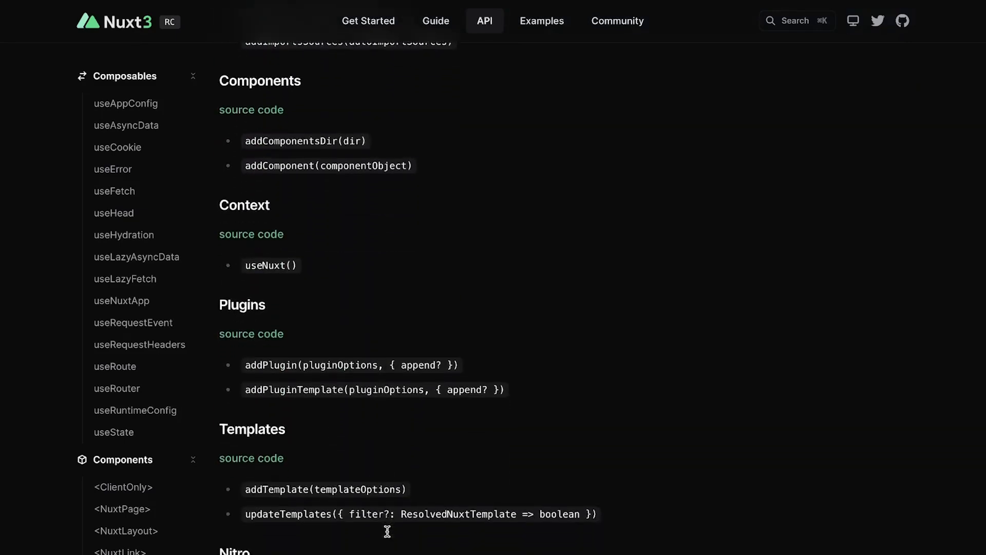
{"action": "scroll", "scroll_direction": "down", "scroll_amount": 3}
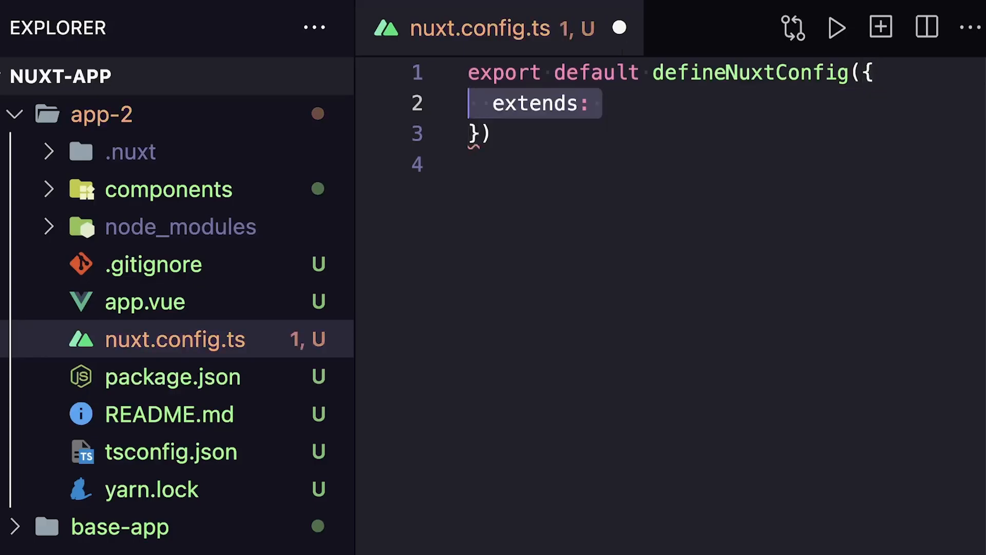
- Set extends to '../base-app' in app-2's nuxt.config.ts and save the file
{"action": "type", "text": "'../base-app'"}
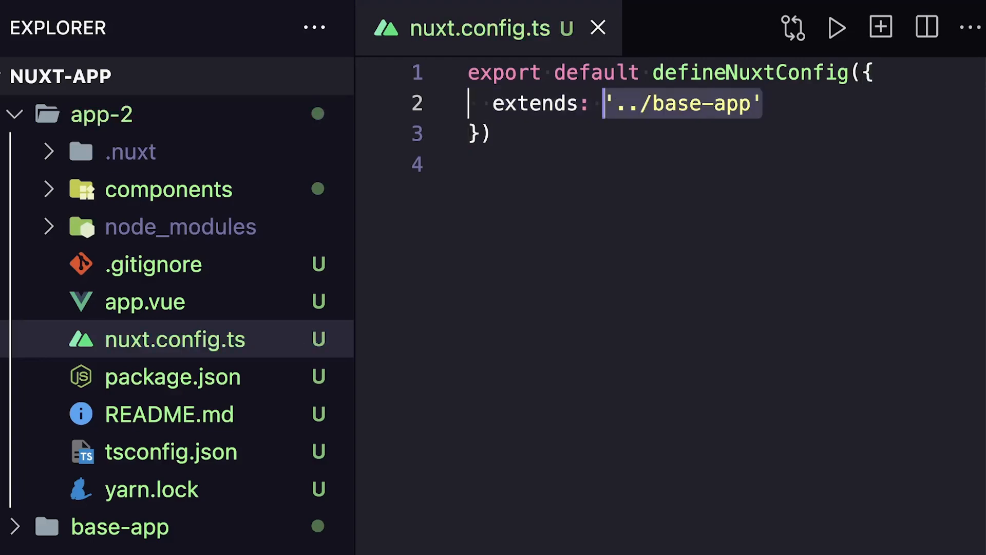
{"action": "left_click", "coordinate": [144, 301]}
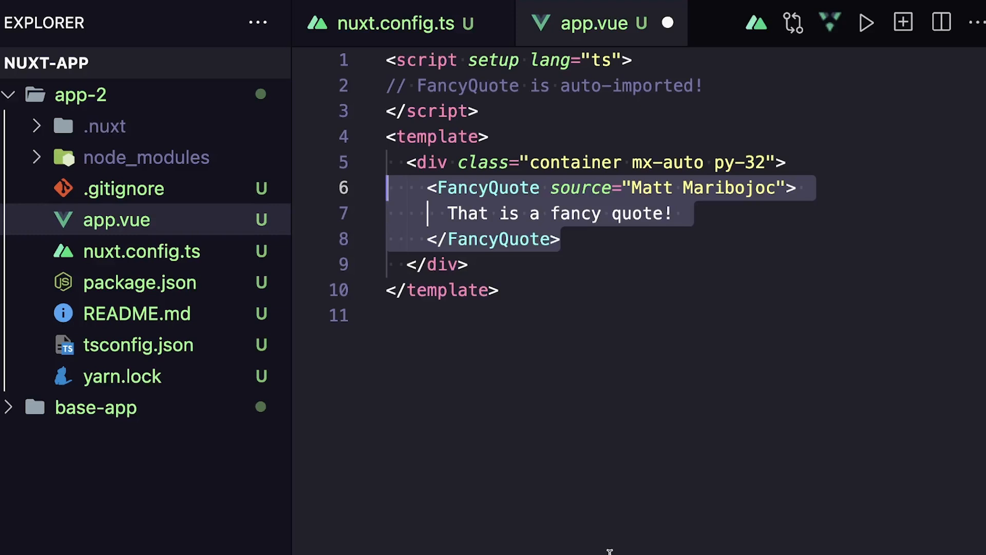
{"action": "mouse_move", "coordinate": [580, 188]}
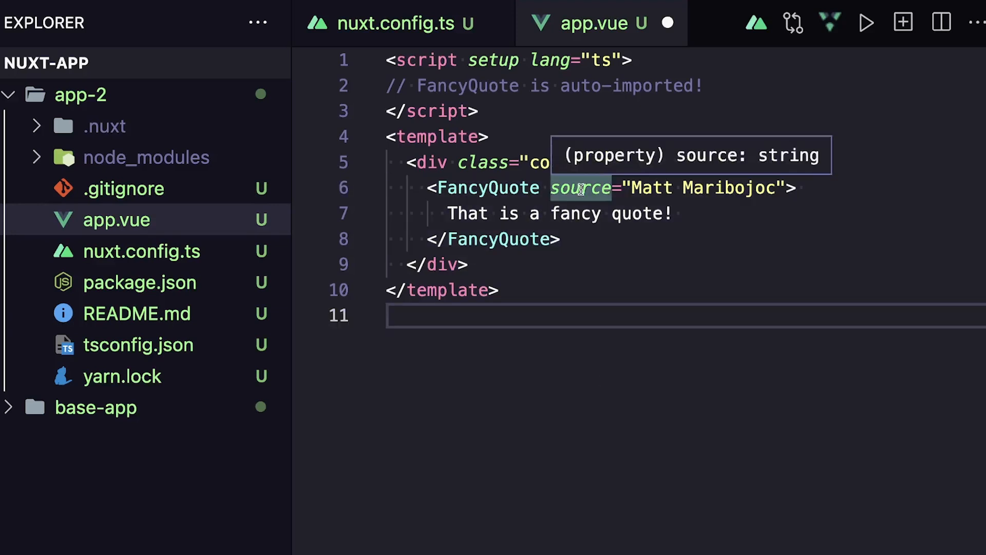
{"action": "mouse_move", "coordinate": [579, 187]}
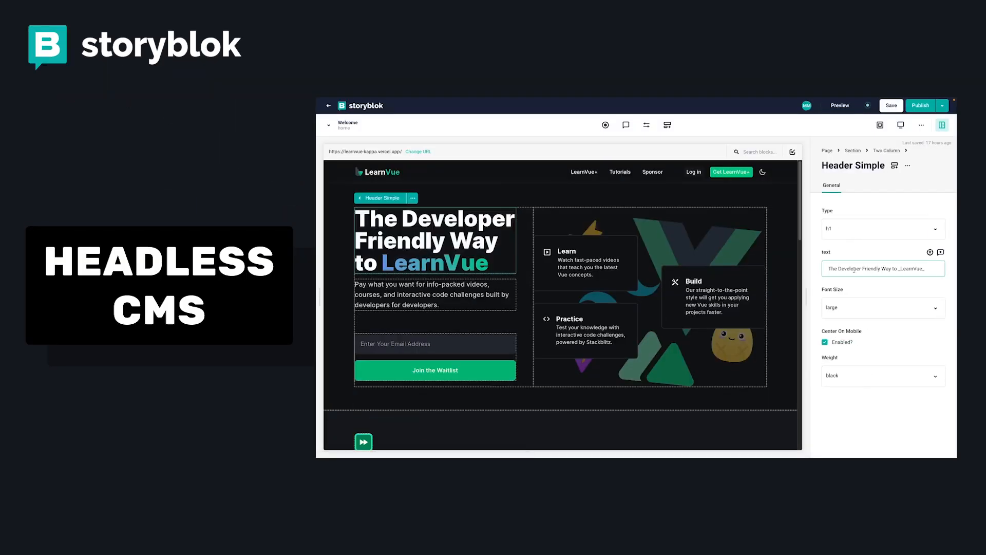
{"action": "double_click", "coordinate": [849, 268]}
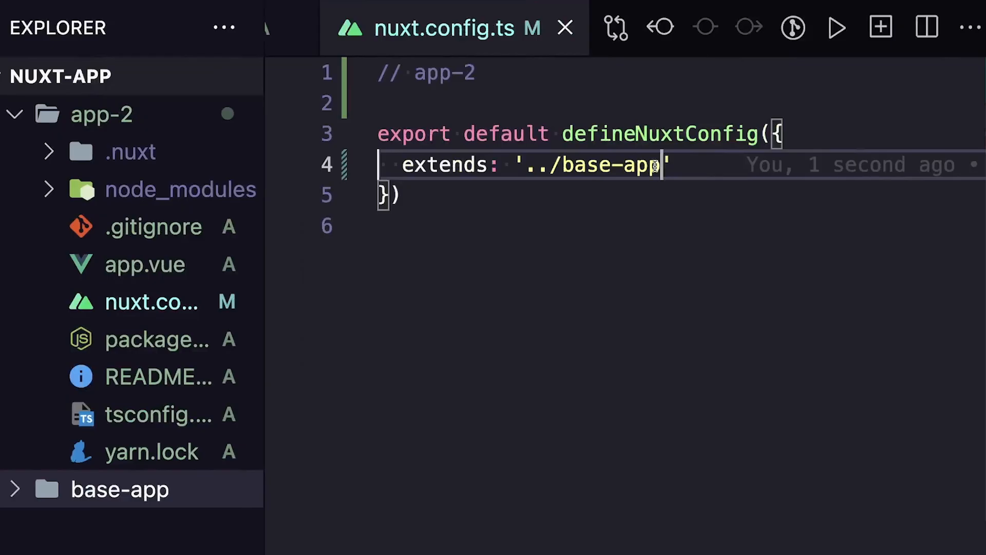
- Replace the local path with 'github:LearnVueCo/nuxt-extends-demo' as the extends source
{"action": "key", "text": "Backspace"}
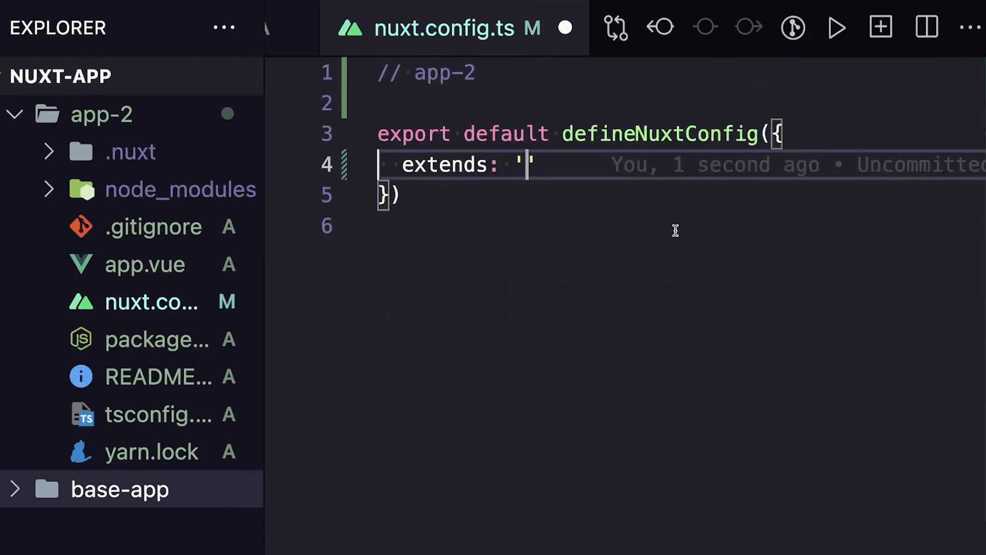
{"action": "type", "text": "github:LearnVueCo"}
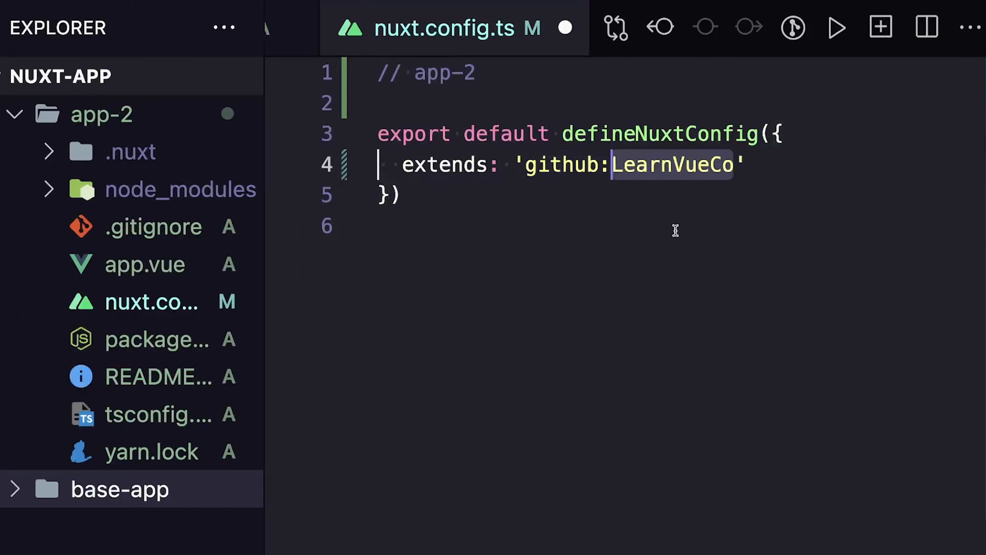
{"action": "type", "text": "/nuxt-extends-demo"}
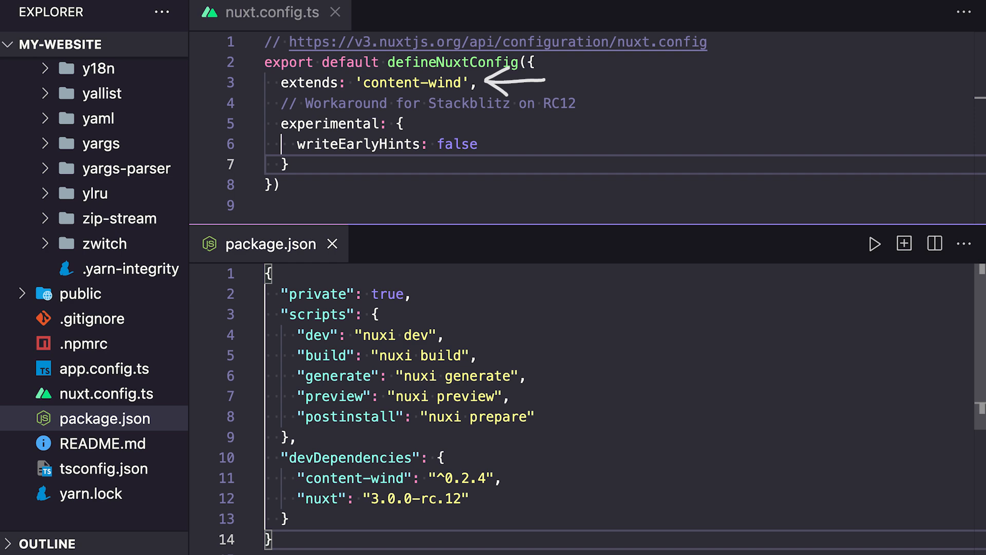
- Expand the content-wind package folder inside node_modules in the Explorer
{"action": "left_click", "coordinate": [128, 216]}
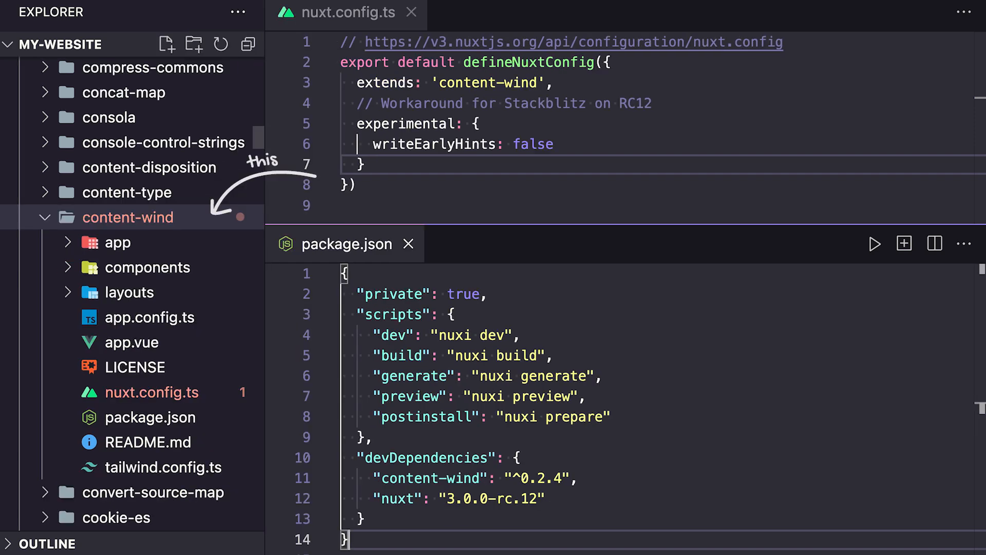